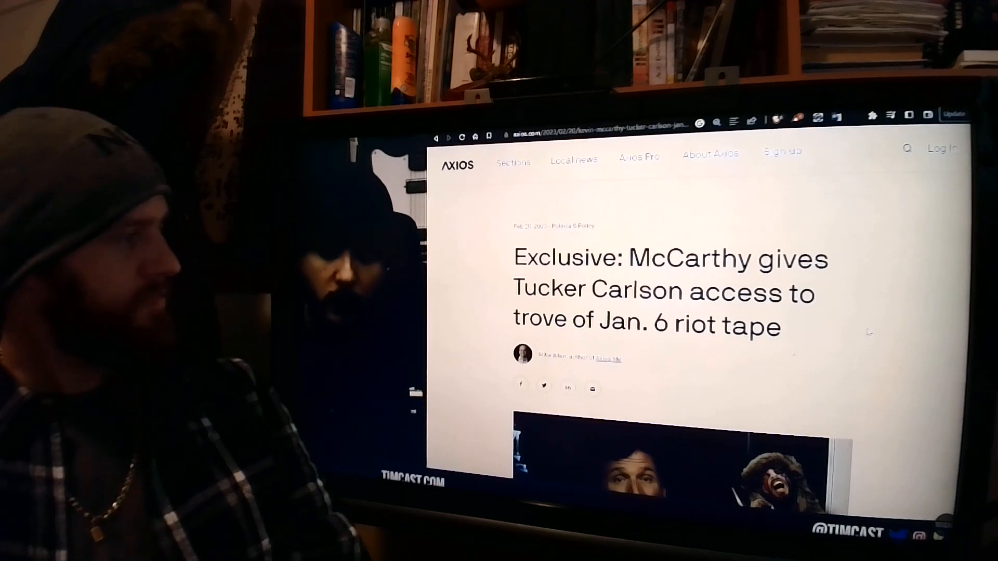
scroll("down", 3)
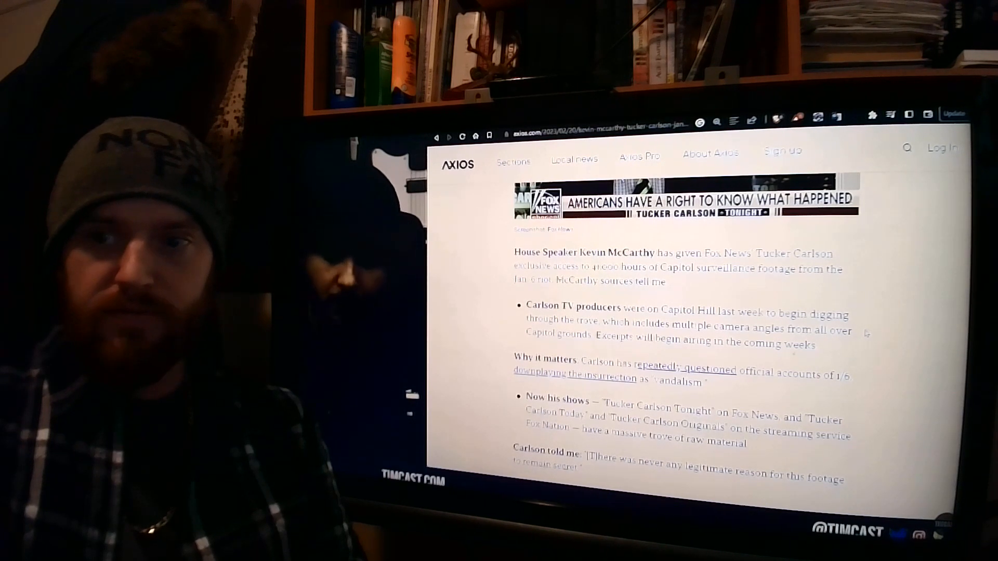
scroll("down", 3)
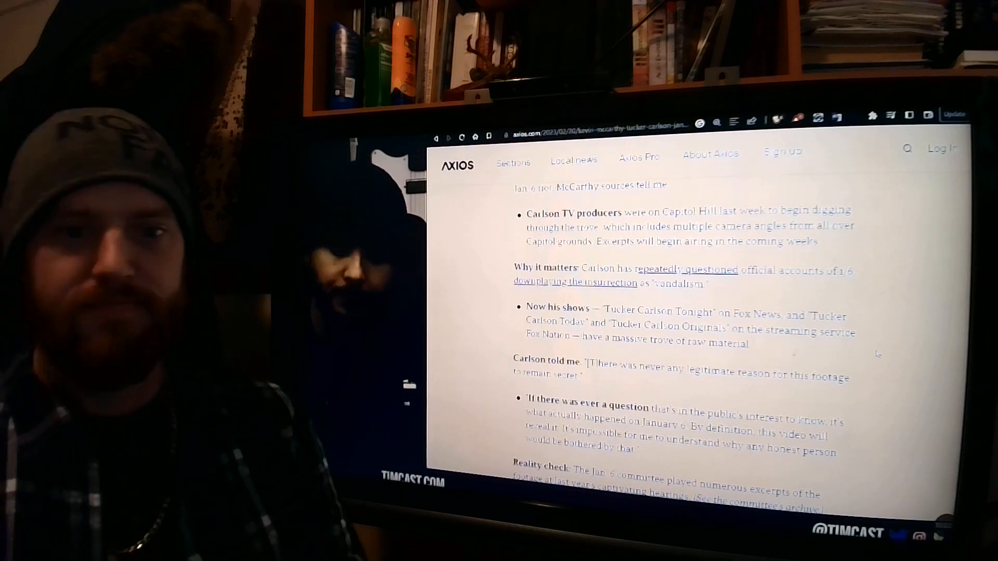
scroll("down", 3)
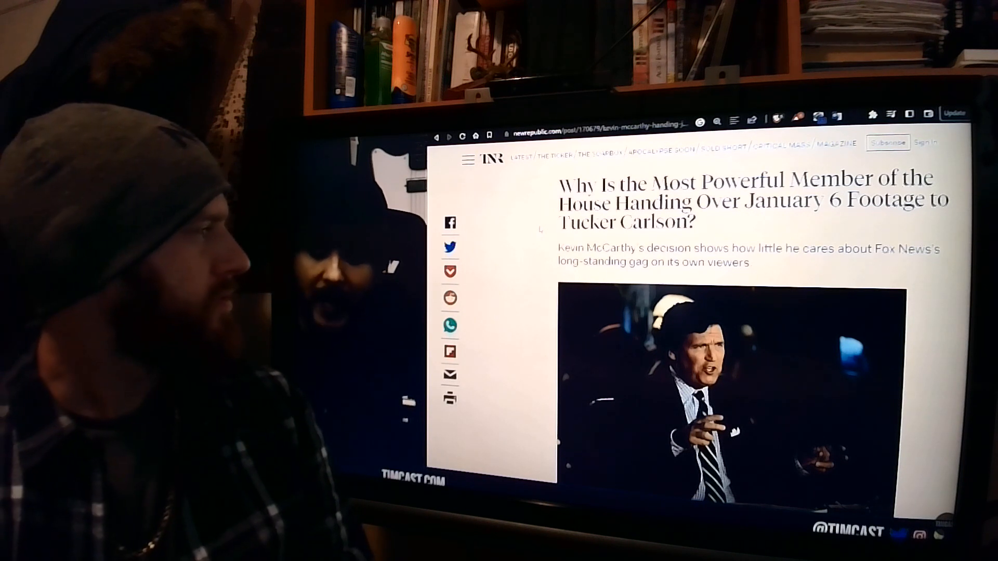
scroll("down", 3)
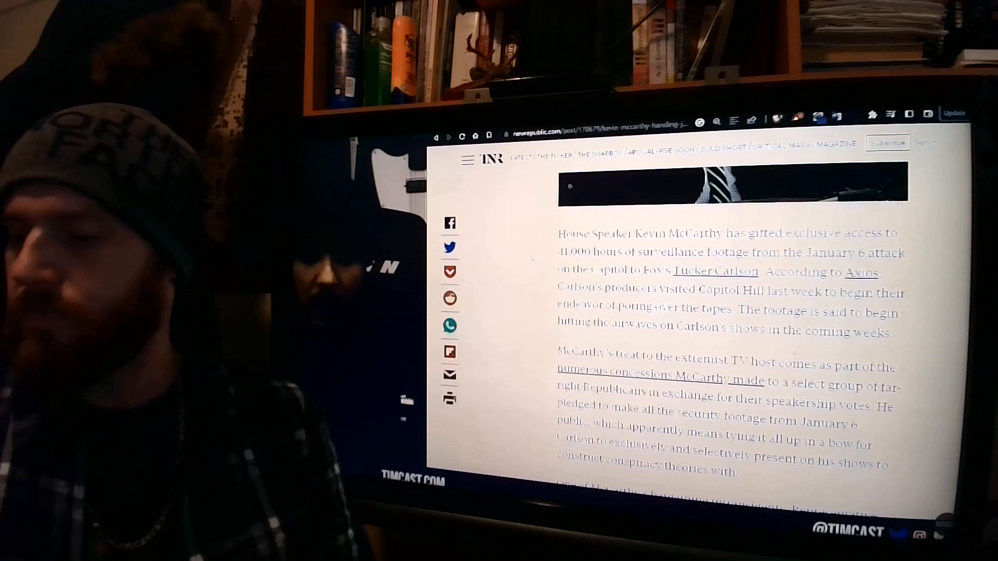
scroll("down", 3)
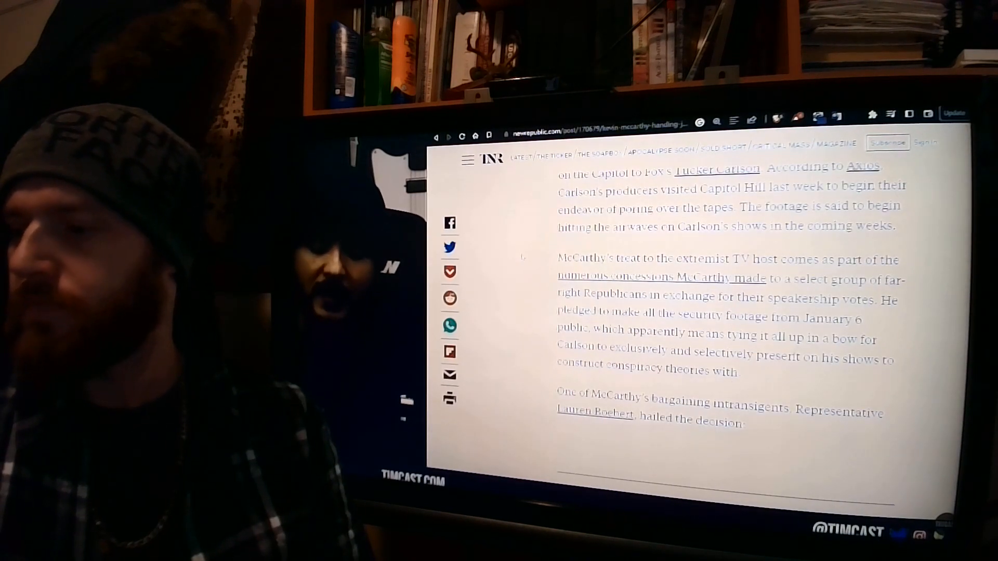